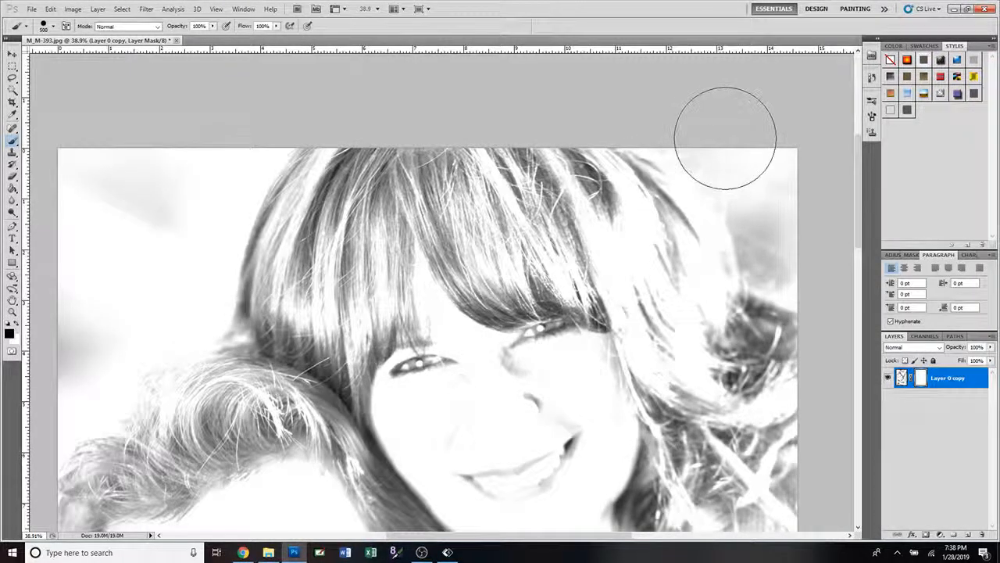
Paint black on the layer mask over the background behind the woman's hair at top right
left_click_drag(723, 136, 789, 246)
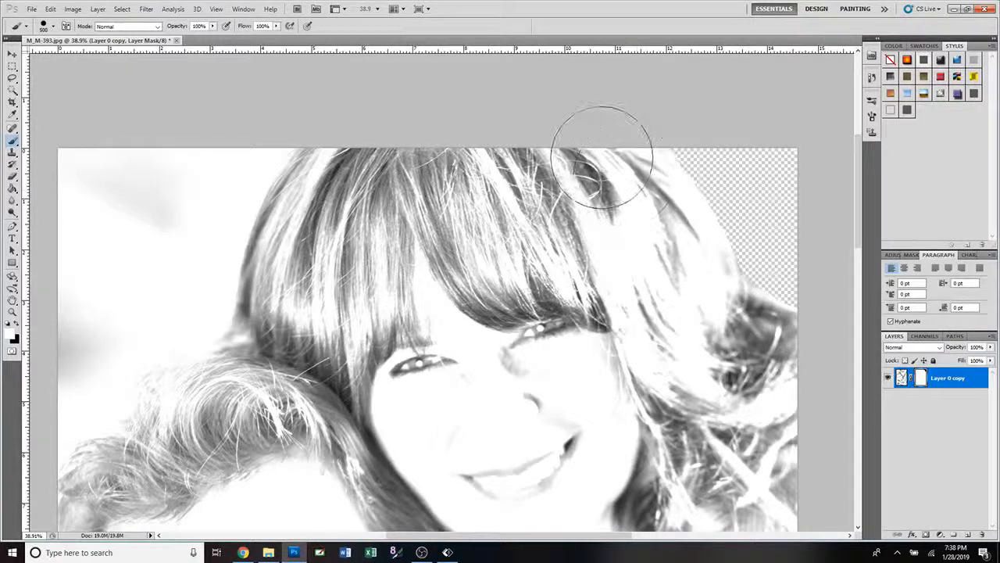
left_click_drag(601, 152, 641, 254)
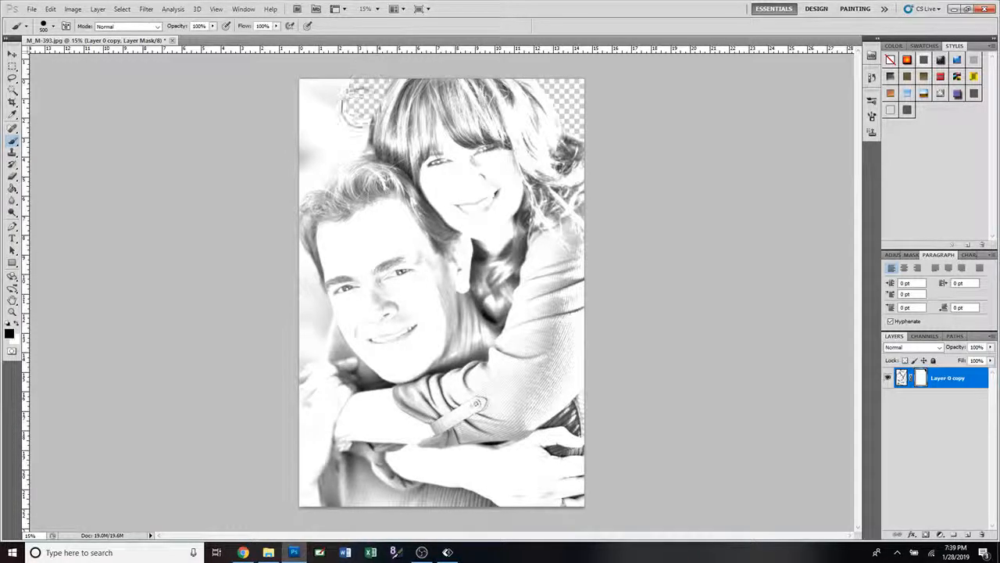
Brush black over the top-left corner and the left edge beside the man's head
left_click_drag(355, 106, 337, 148)
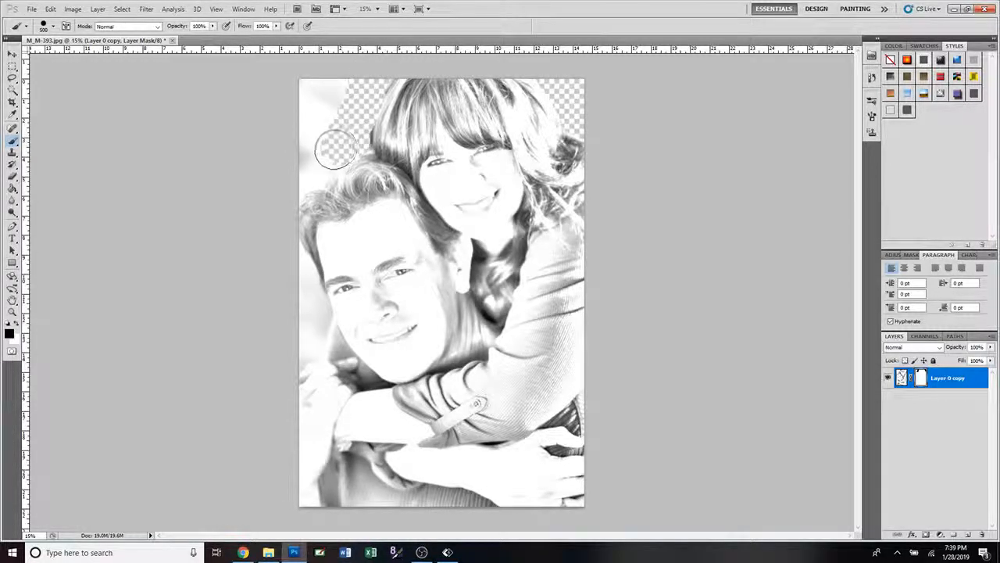
left_click_drag(336, 149, 329, 109)
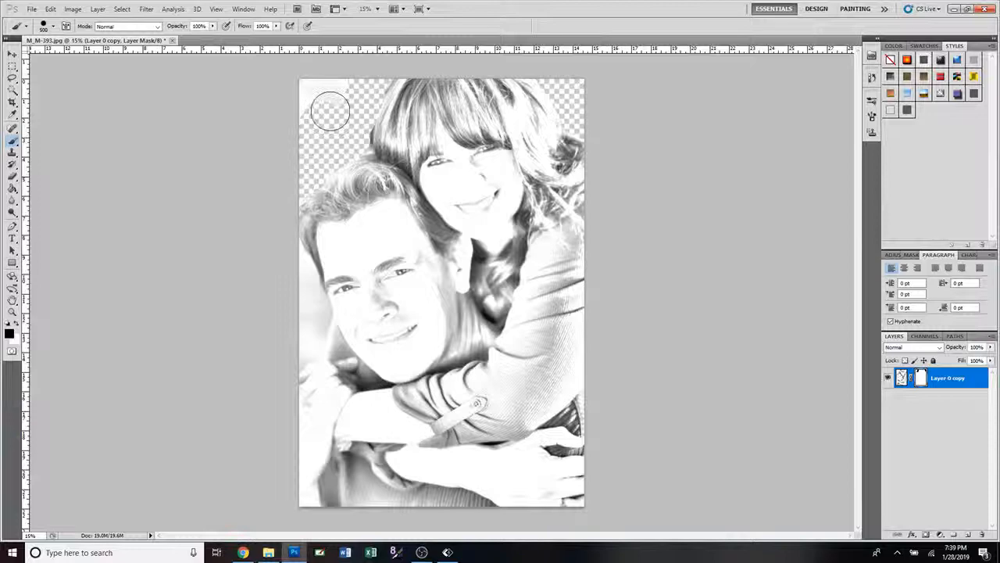
left_click_drag(328, 110, 351, 149)
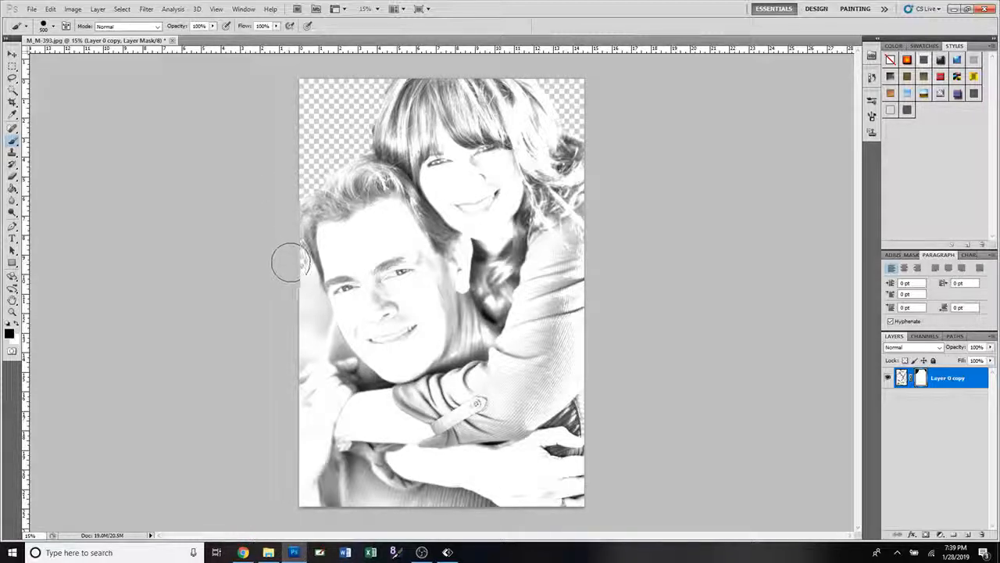
left_click_drag(290, 262, 309, 305)
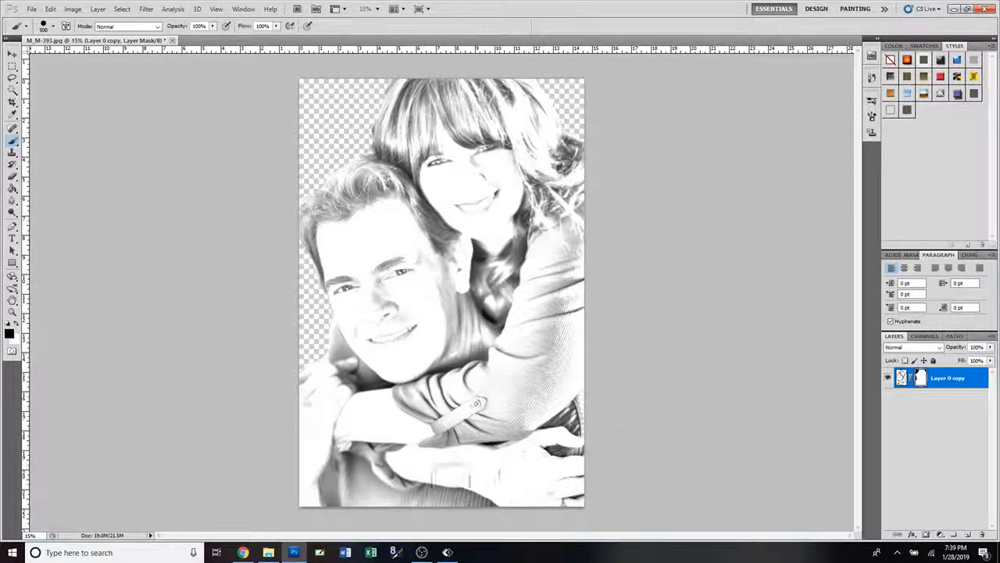
mouse_move(297, 456)
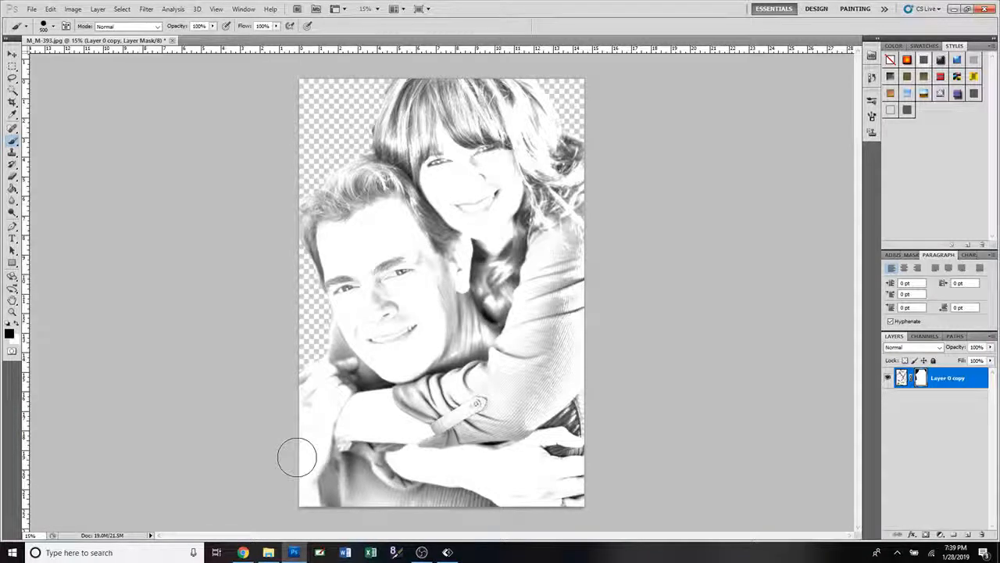
Paint a black band across the bottom below the arms, from lower left to lower right
left_click_drag(297, 458, 329, 461)
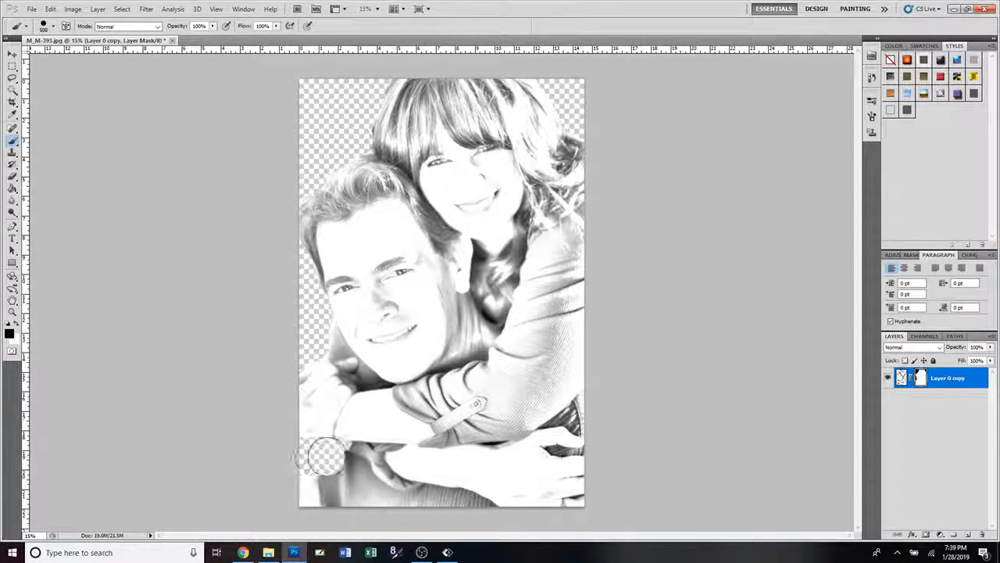
left_click_drag(324, 457, 364, 457)
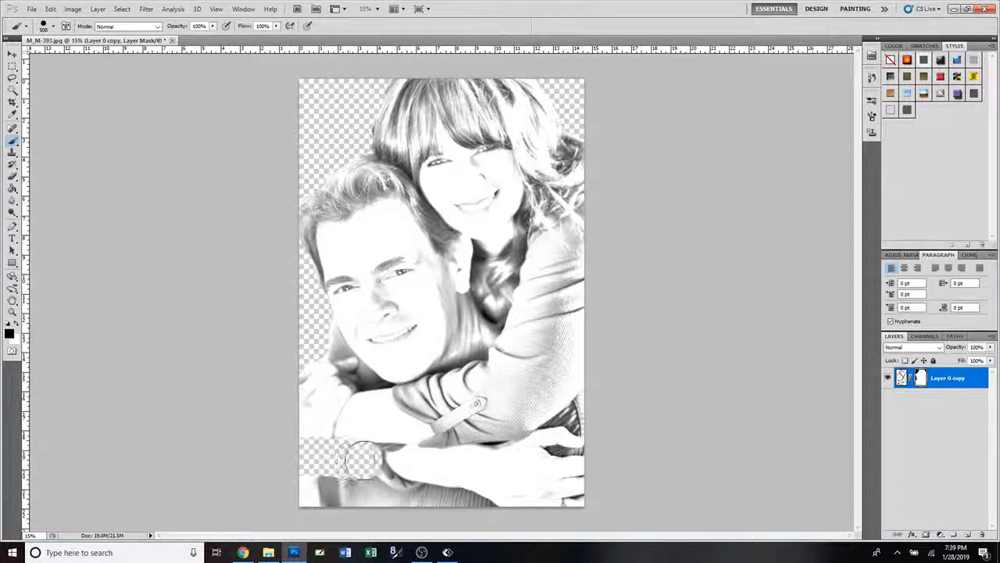
left_click_drag(364, 461, 426, 465)
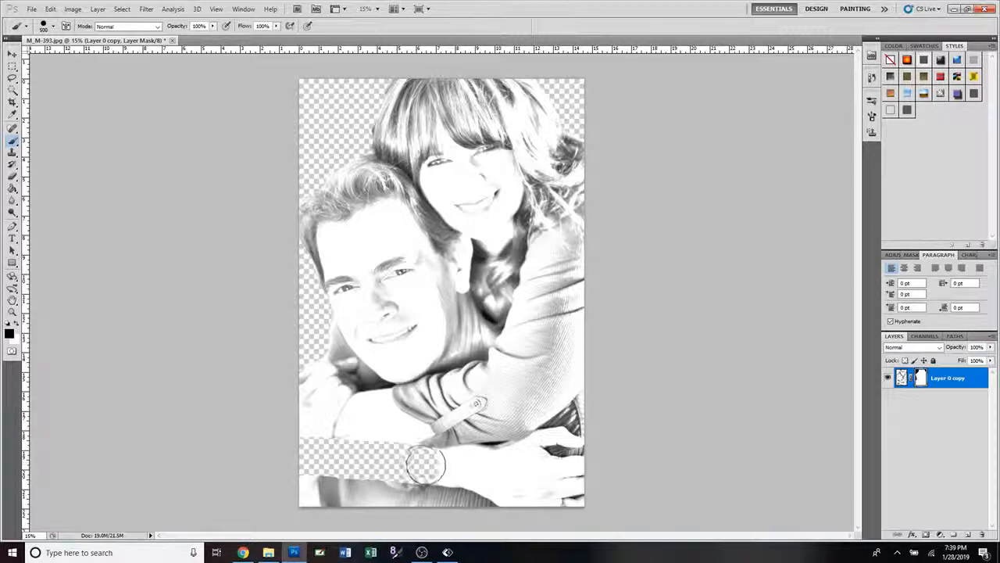
left_click_drag(426, 465, 465, 465)
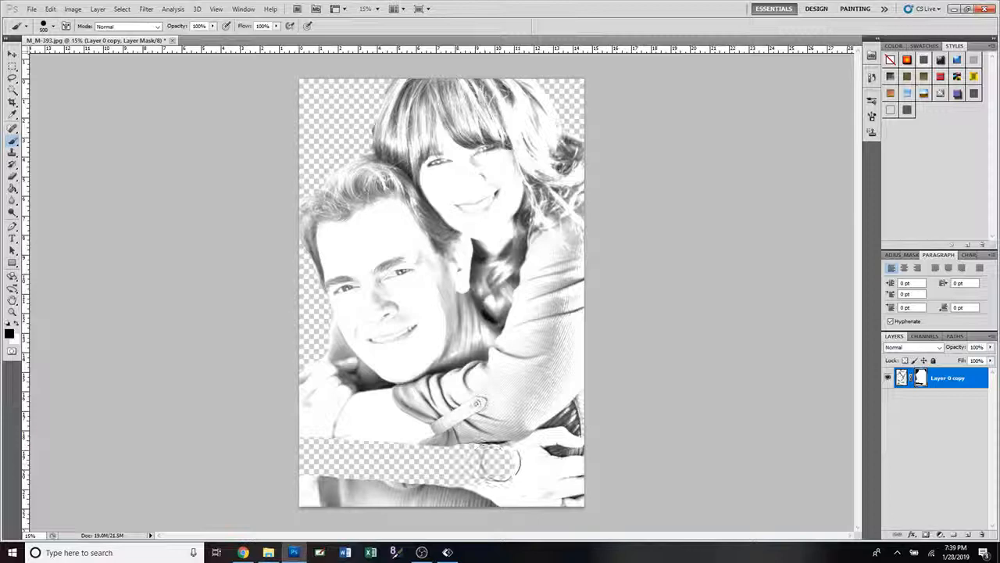
left_click_drag(500, 469, 491, 461)
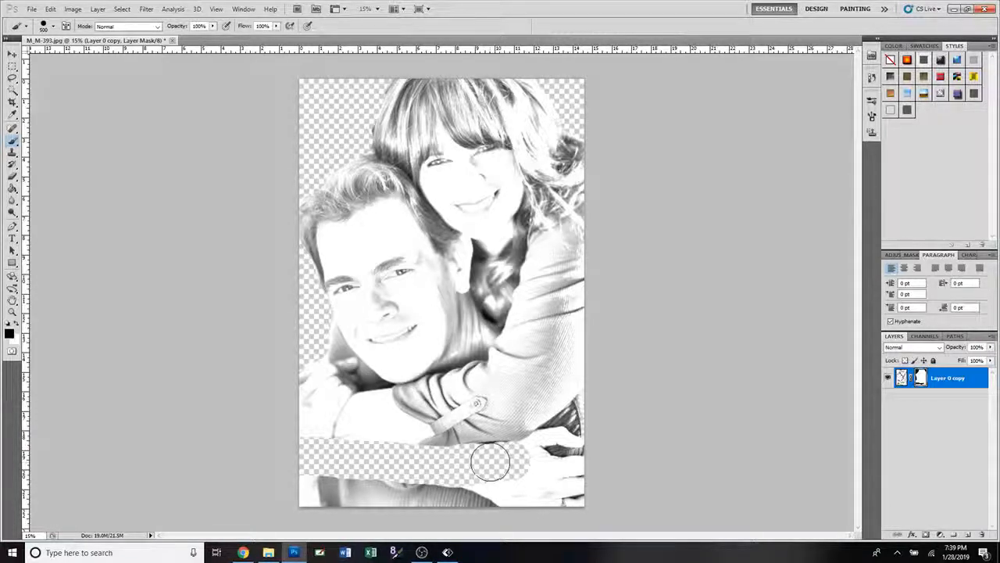
left_click_drag(491, 461, 504, 458)
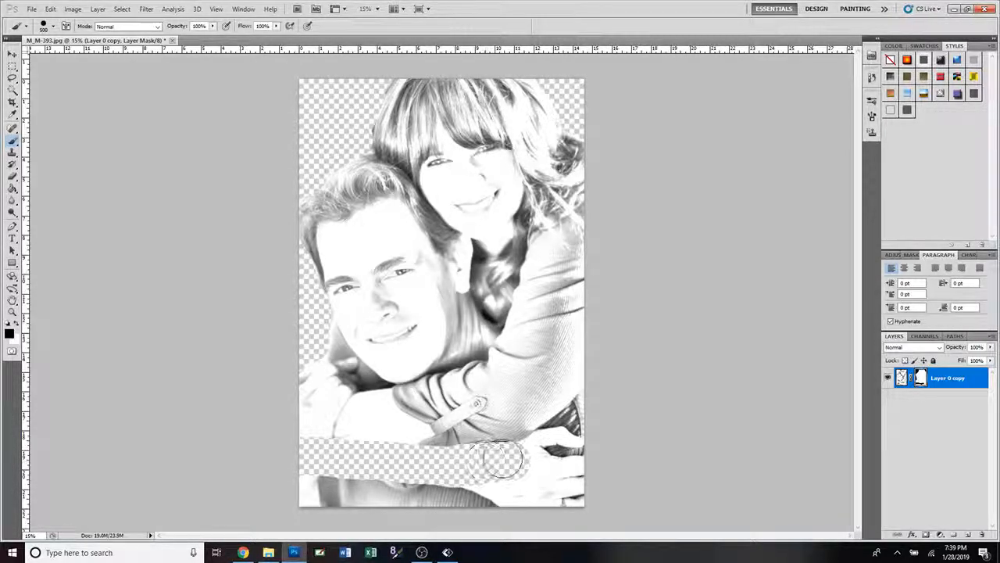
left_click_drag(500, 457, 538, 465)
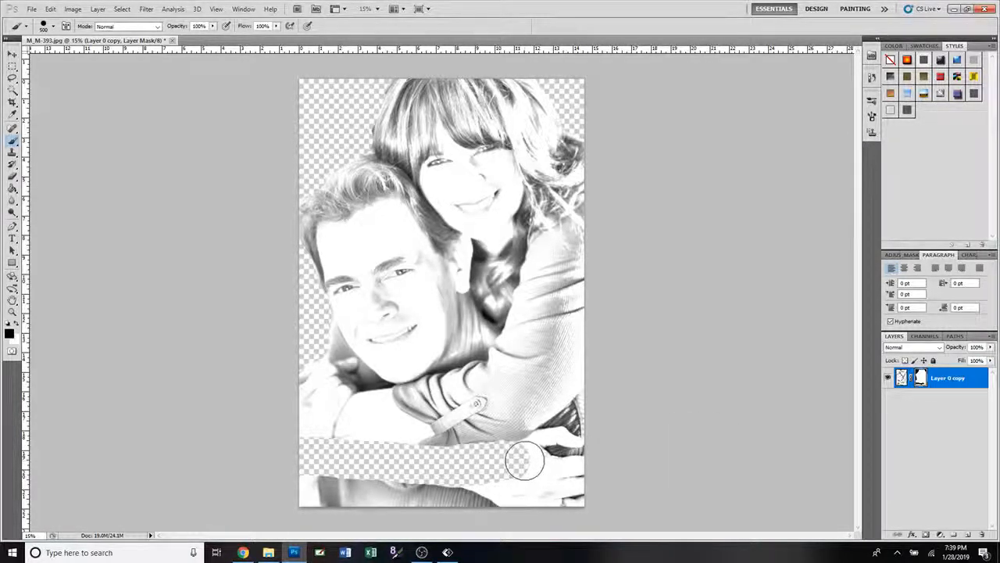
left_click_drag(524, 460, 540, 453)
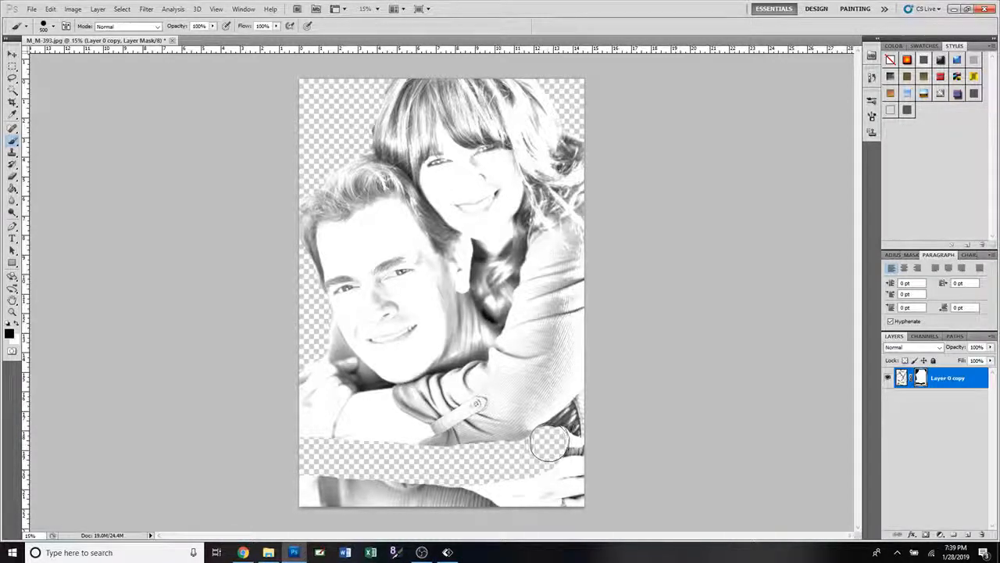
left_click_drag(547, 445, 582, 414)
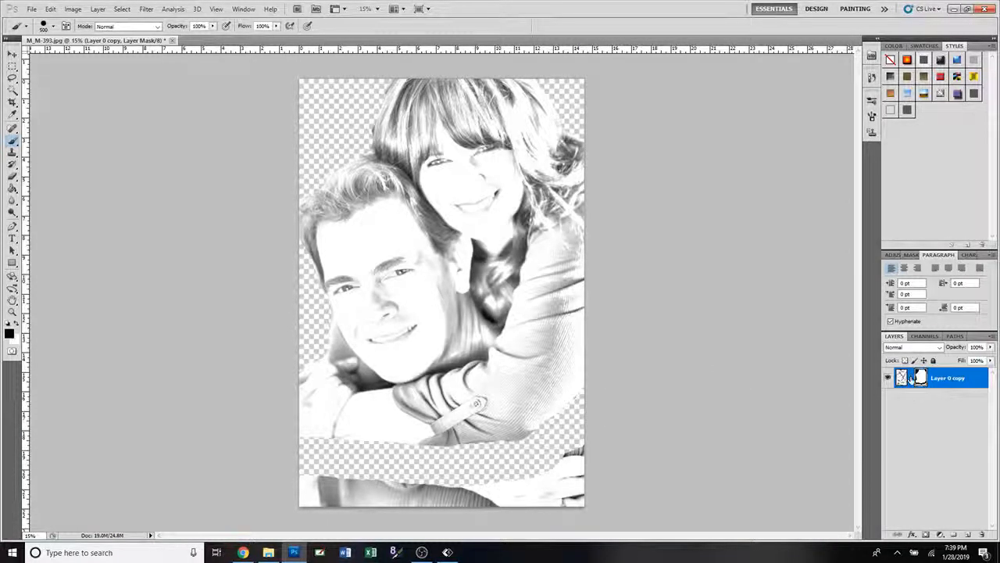
double_click(918, 377)
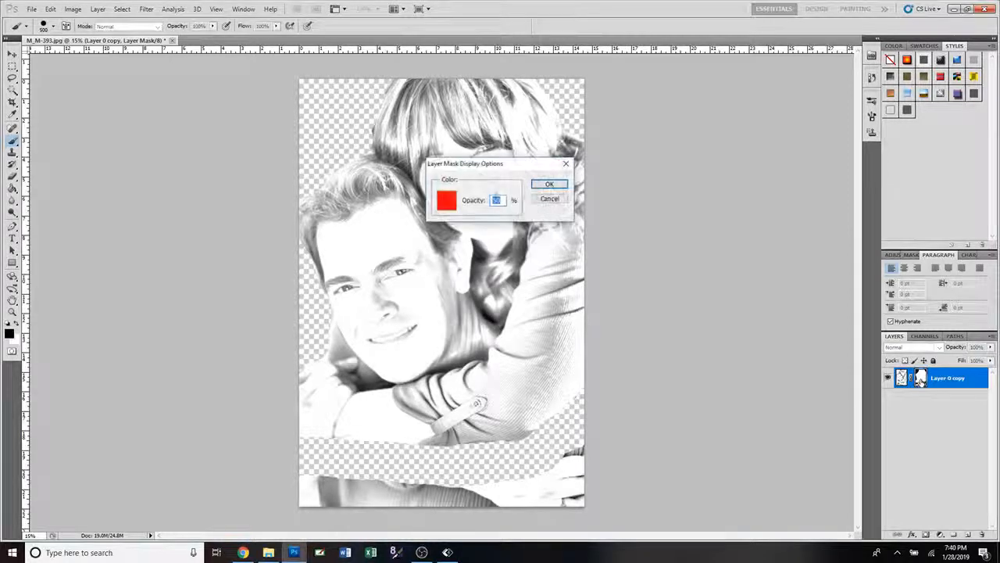
left_click(548, 184)
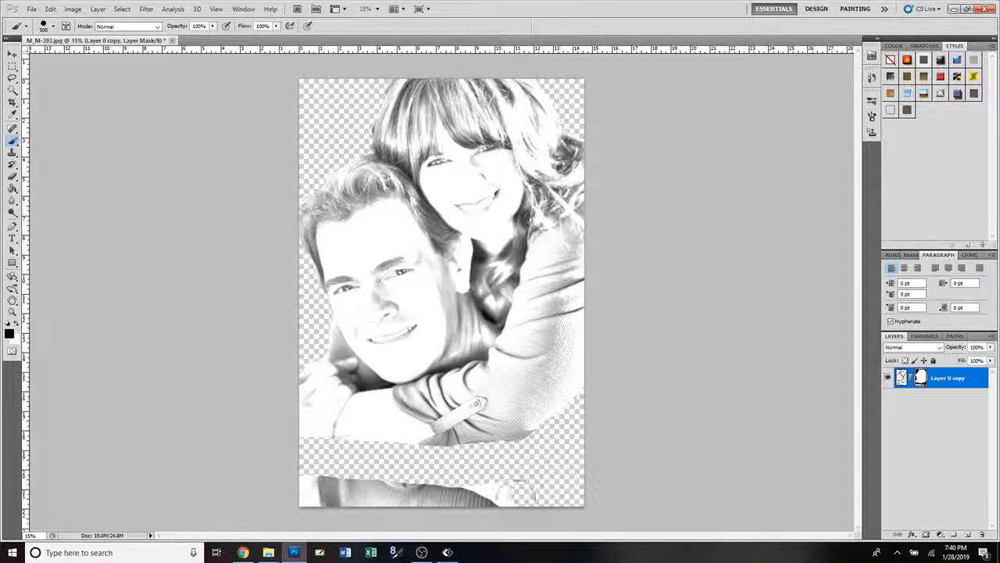
Mask out the bottom strip and the lower area beside the man's shoulder in black
left_click_drag(531, 492, 305, 493)
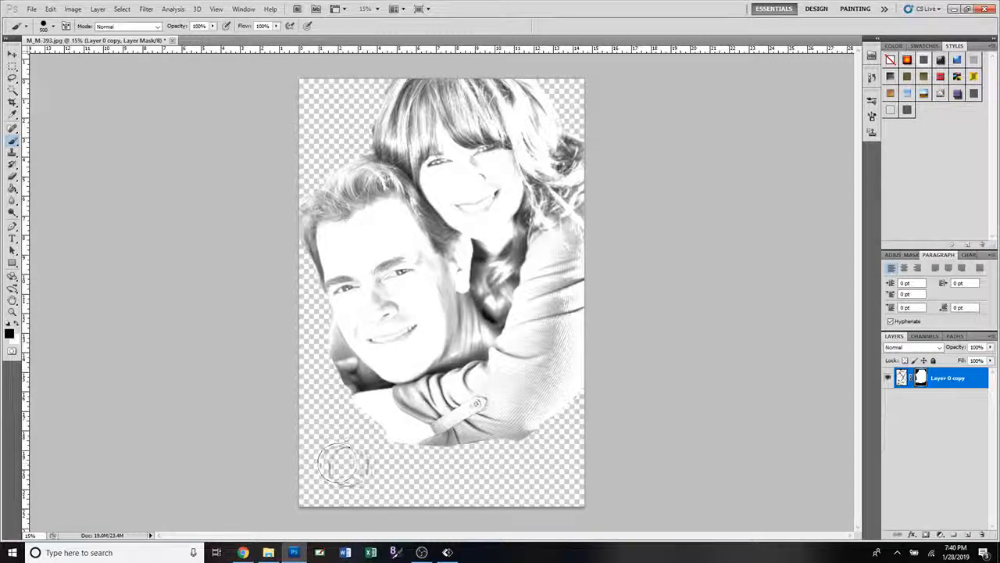
left_click_drag(340, 465, 406, 458)
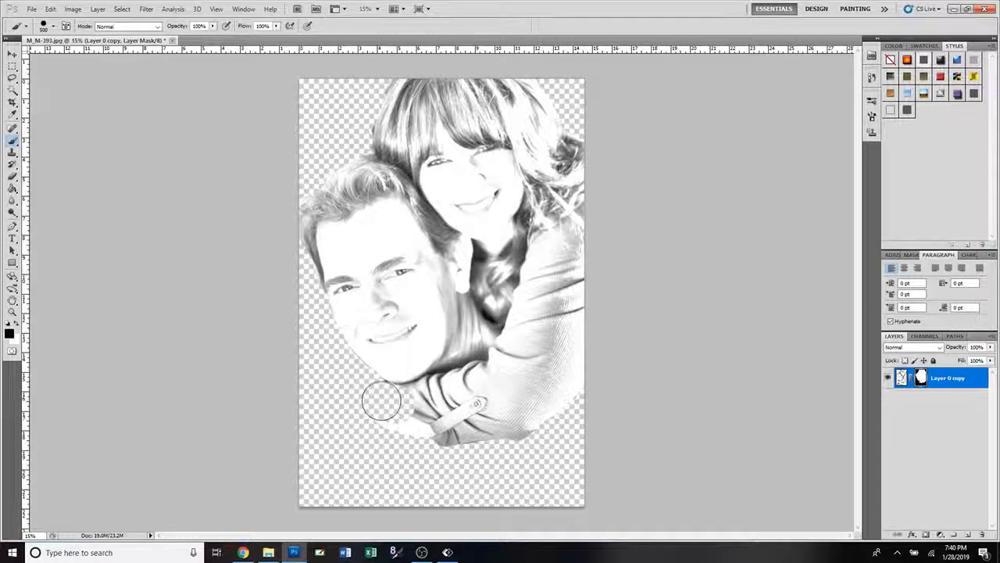
left_click_drag(382, 401, 452, 436)
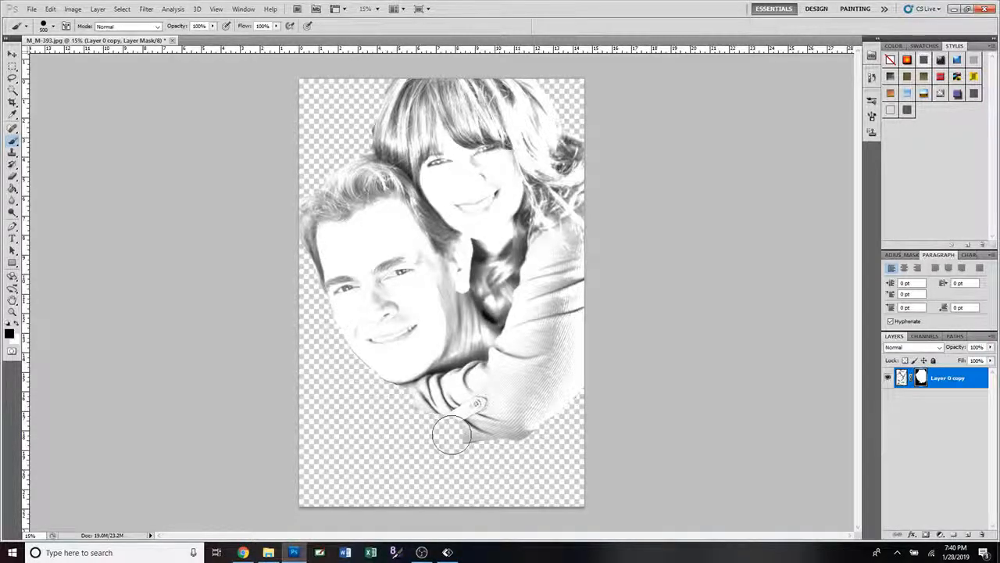
left_click_drag(452, 436, 406, 404)
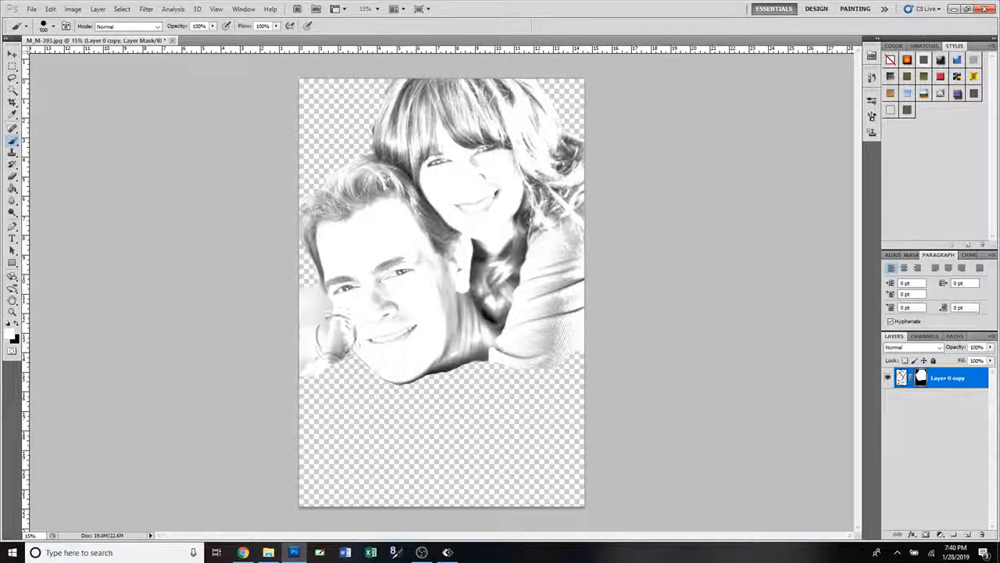
Paint white on the mask to restore the man's shoulder, arms and forearm
left_click_drag(336, 367, 328, 406)
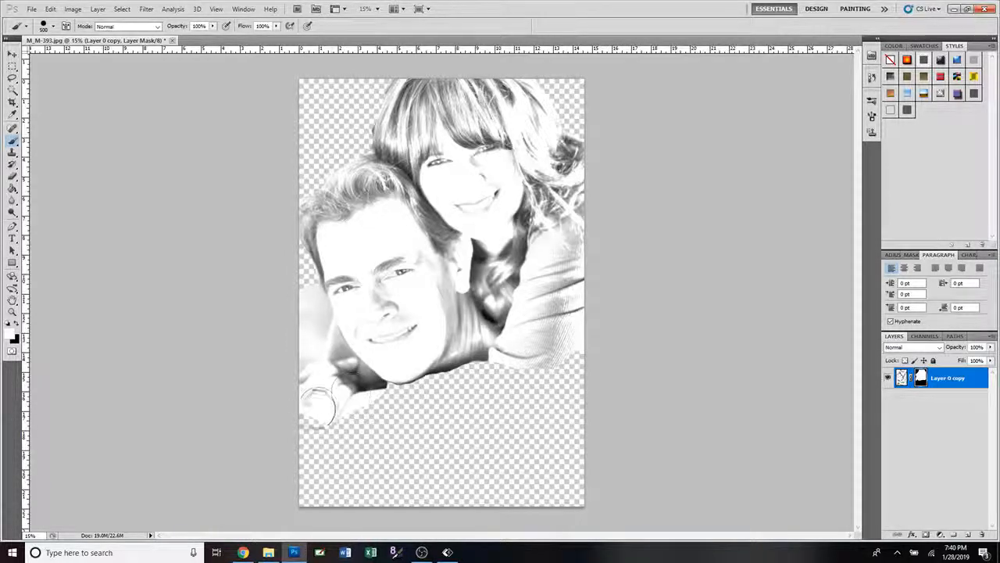
left_click_drag(328, 406, 512, 364)
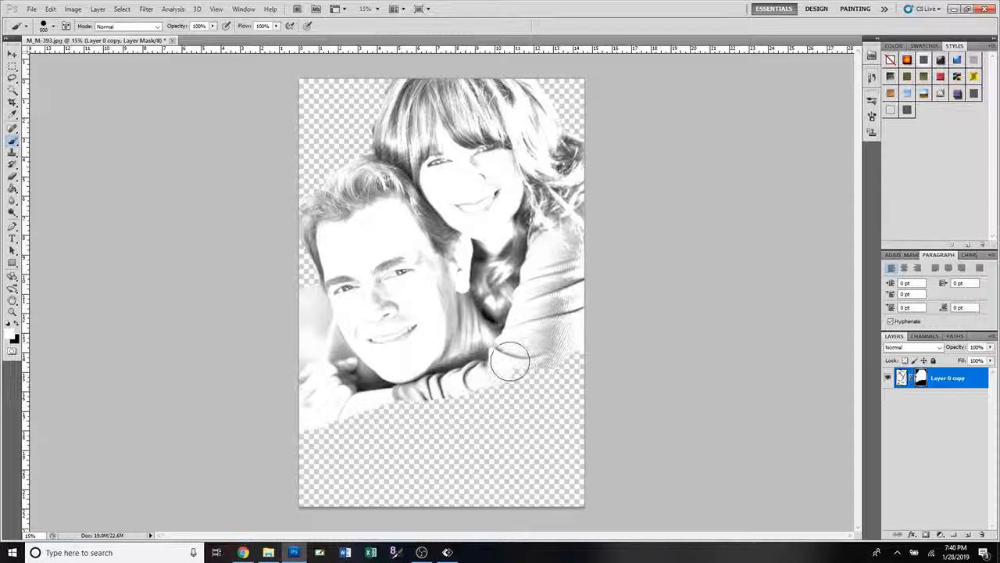
left_click_drag(512, 364, 539, 379)
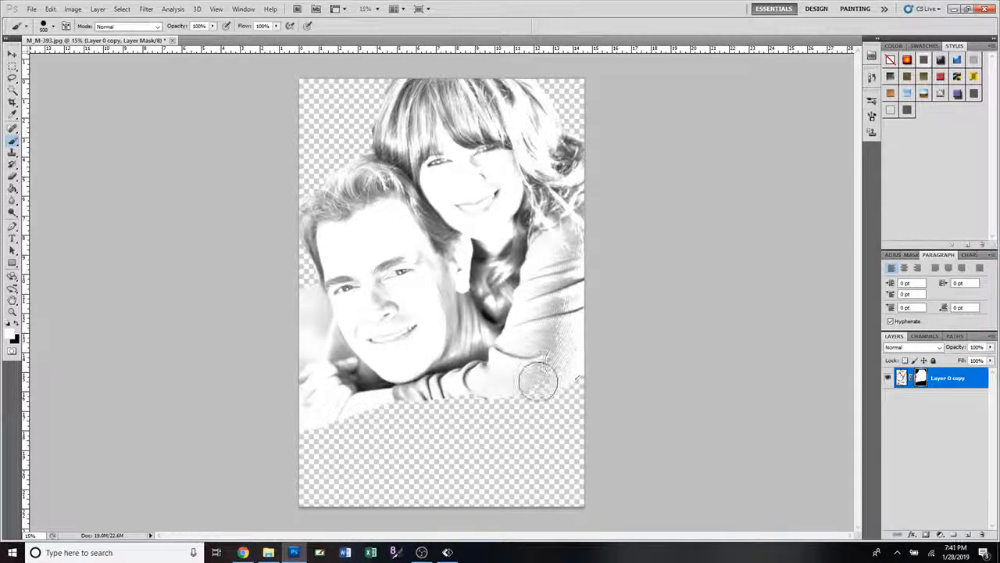
left_click_drag(539, 379, 328, 406)
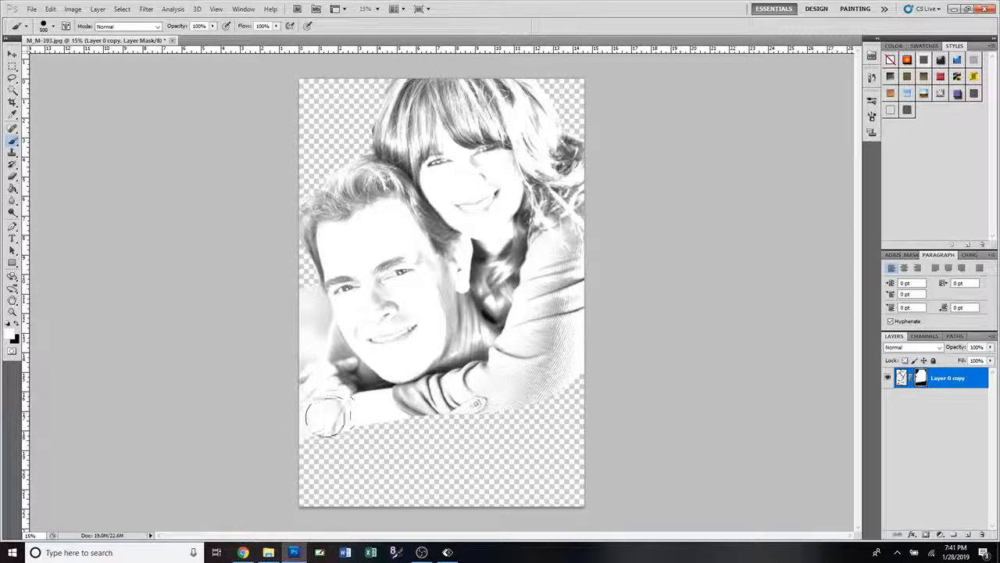
left_click_drag(328, 415, 368, 422)
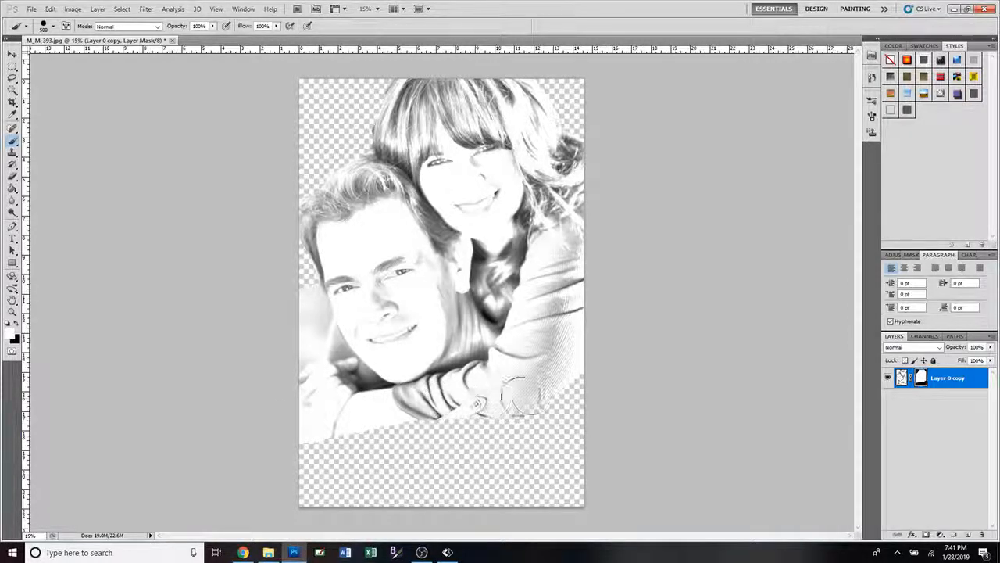
left_click_drag(508, 399, 539, 422)
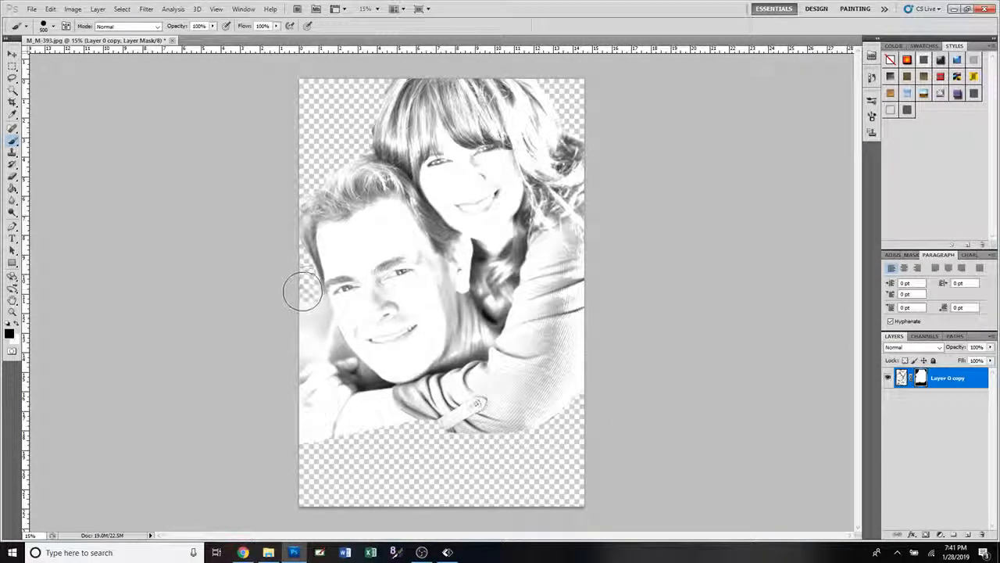
Brush black beside the man's cheek, chin and jaw on the left edge
left_click_drag(305, 291, 312, 307)
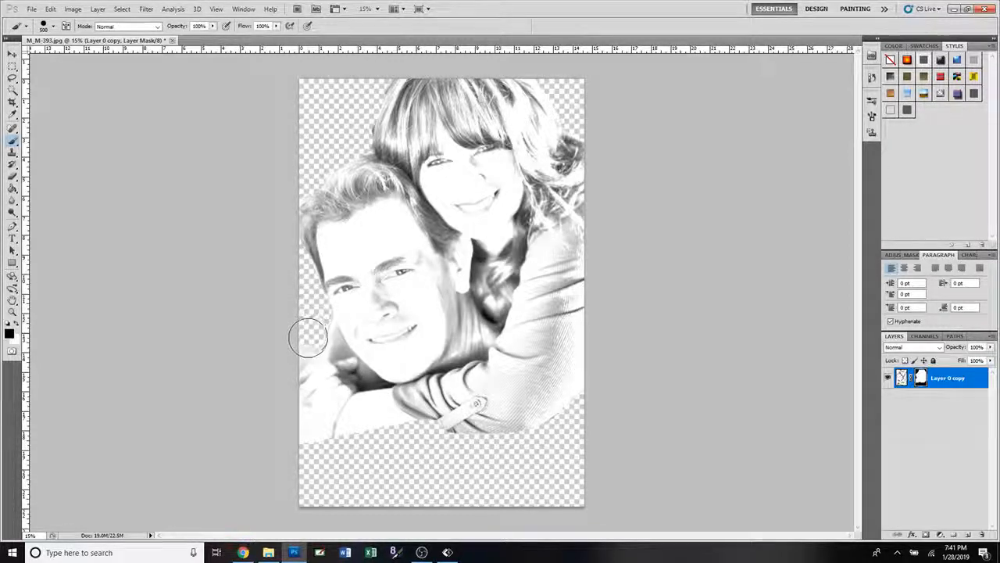
left_click_drag(309, 336, 293, 347)
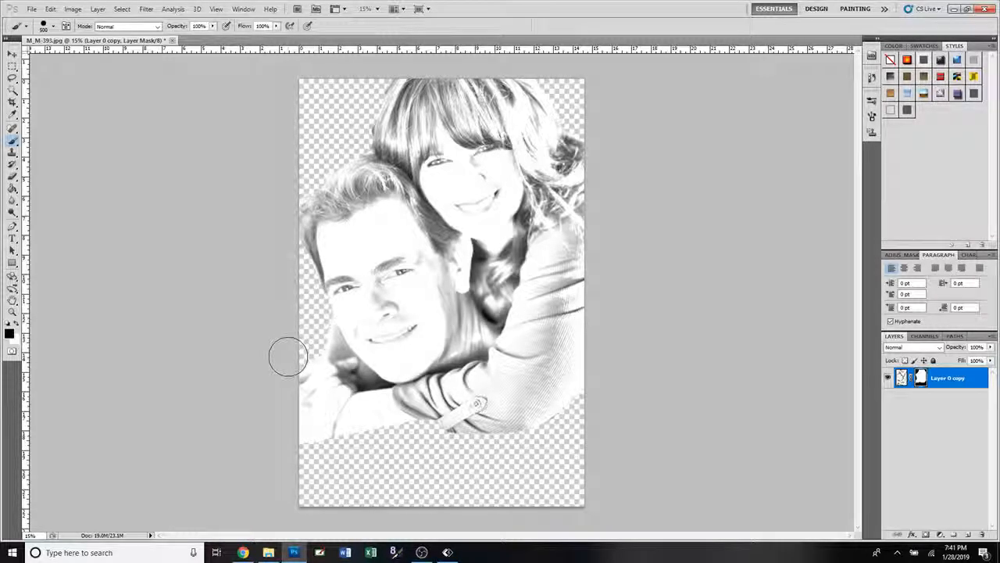
left_click_drag(287, 356, 307, 342)
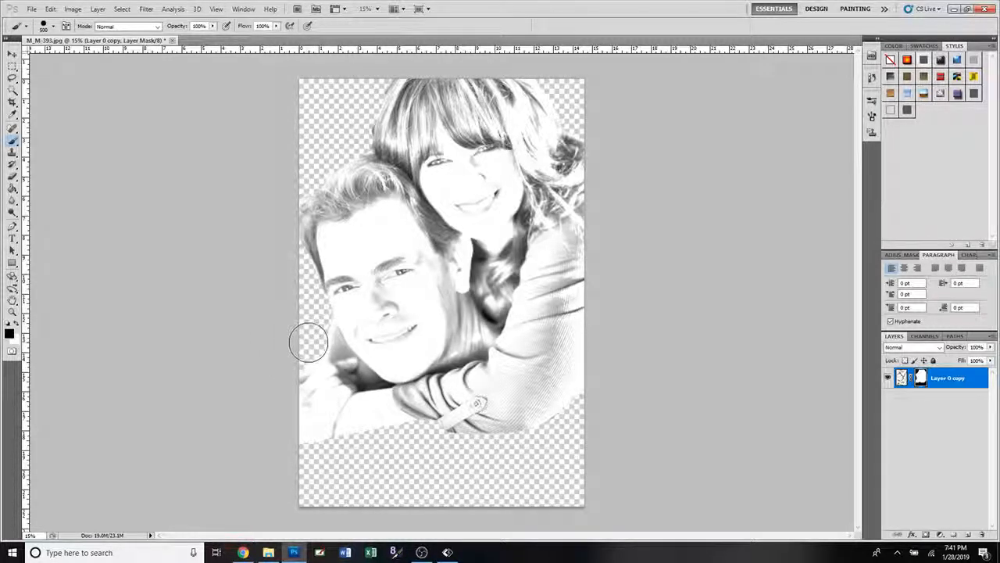
left_click_drag(308, 342, 311, 327)
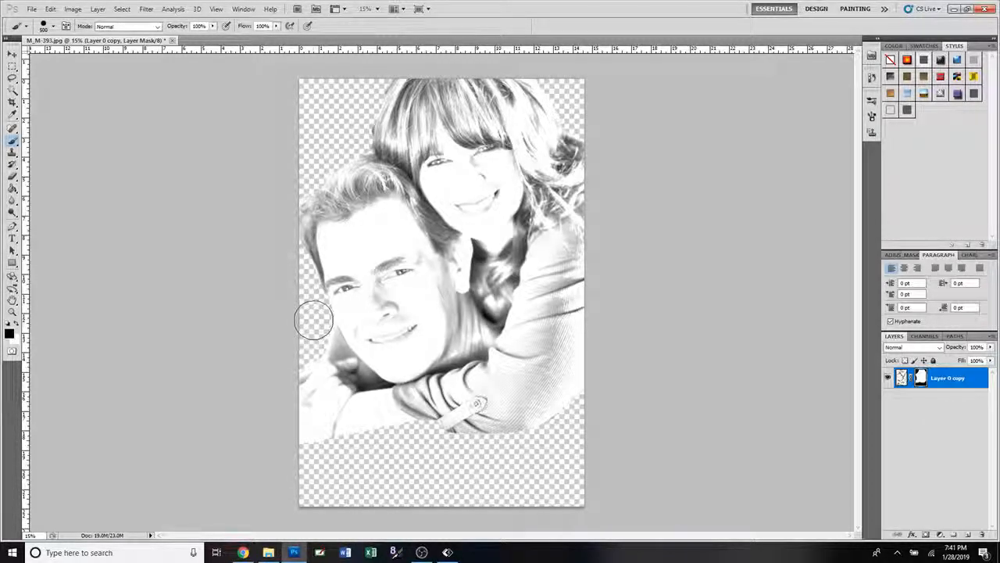
left_click_drag(313, 320, 313, 333)
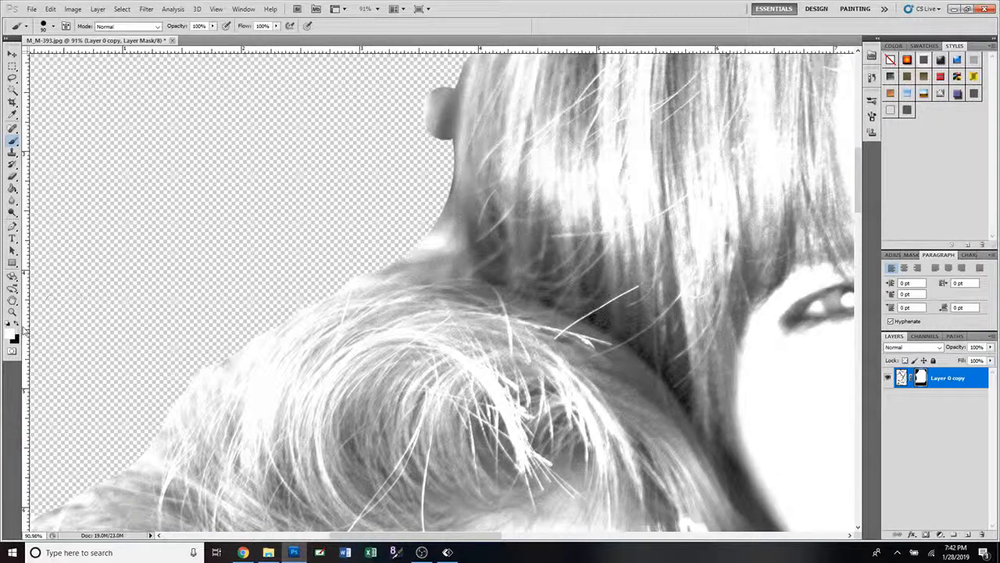
Clean leftover background above the hair and along the woman's neck and hair edge
left_click_drag(445, 86, 434, 149)
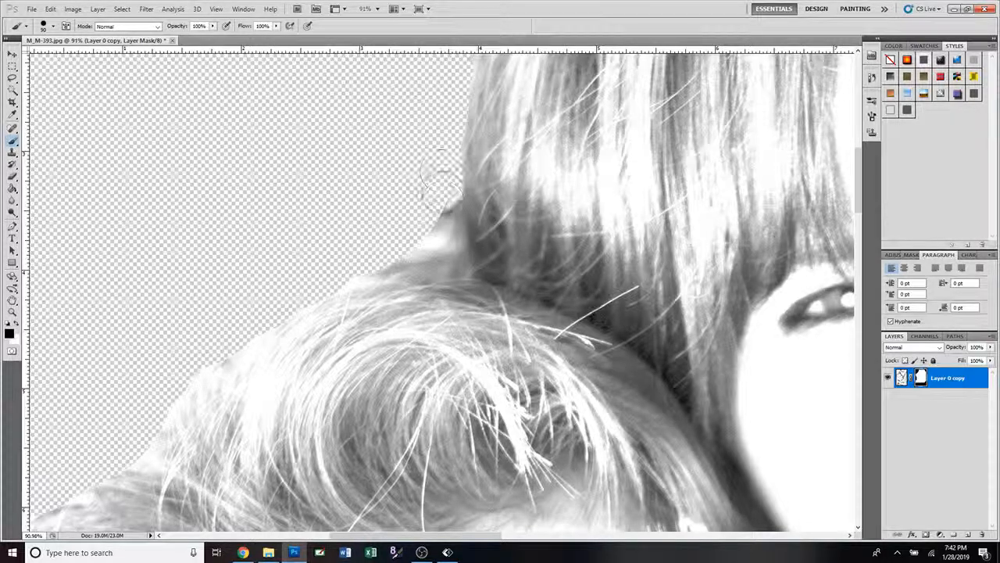
left_click_drag(441, 172, 371, 254)
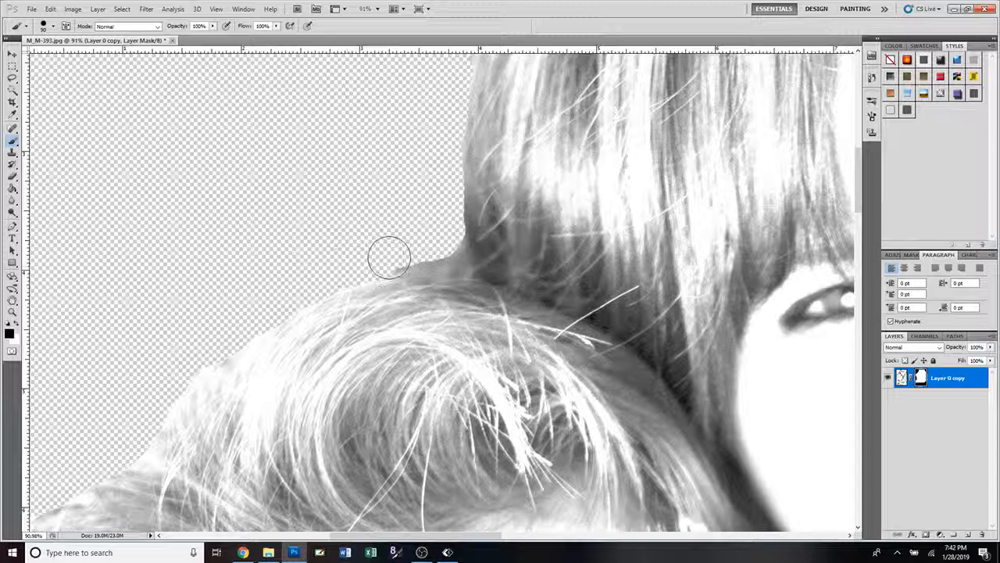
left_click_drag(388, 258, 442, 250)
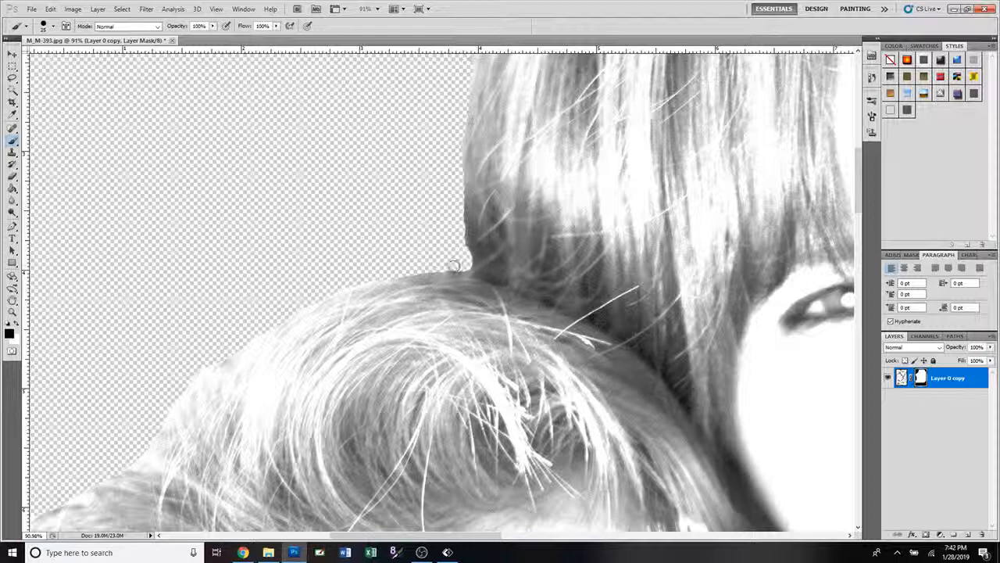
left_click_drag(453, 265, 465, 204)
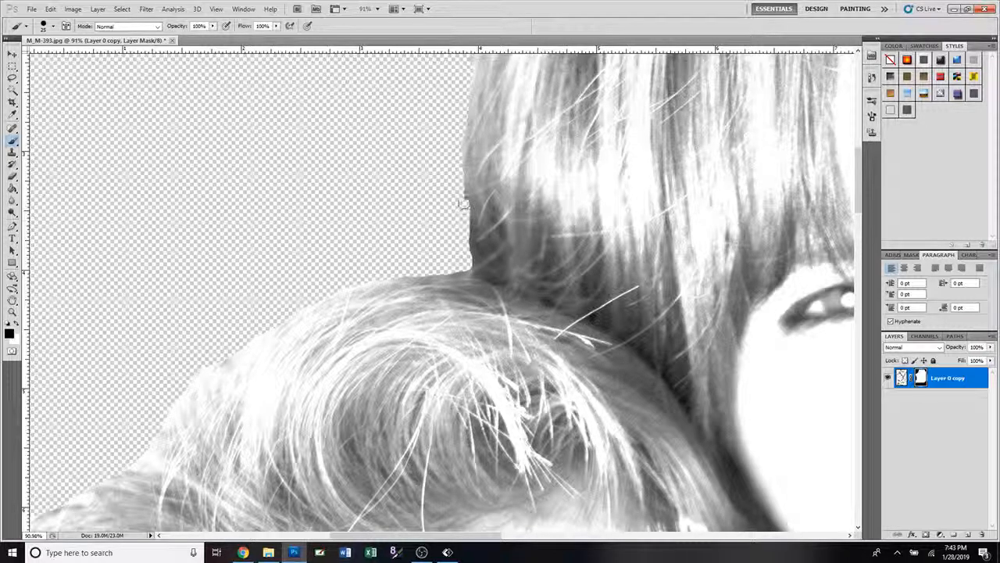
left_click_drag(469, 203, 469, 243)
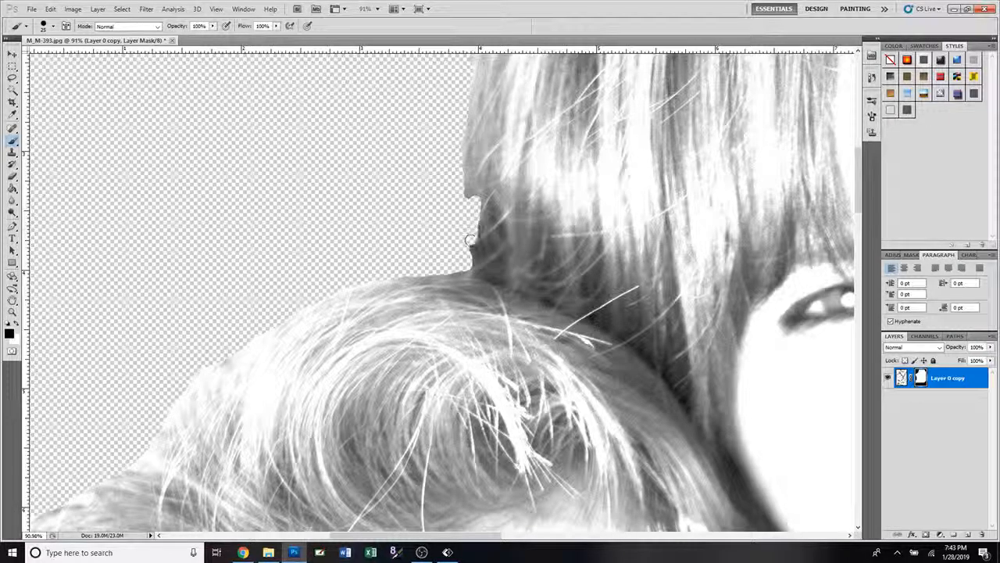
left_click_drag(469, 241, 487, 246)
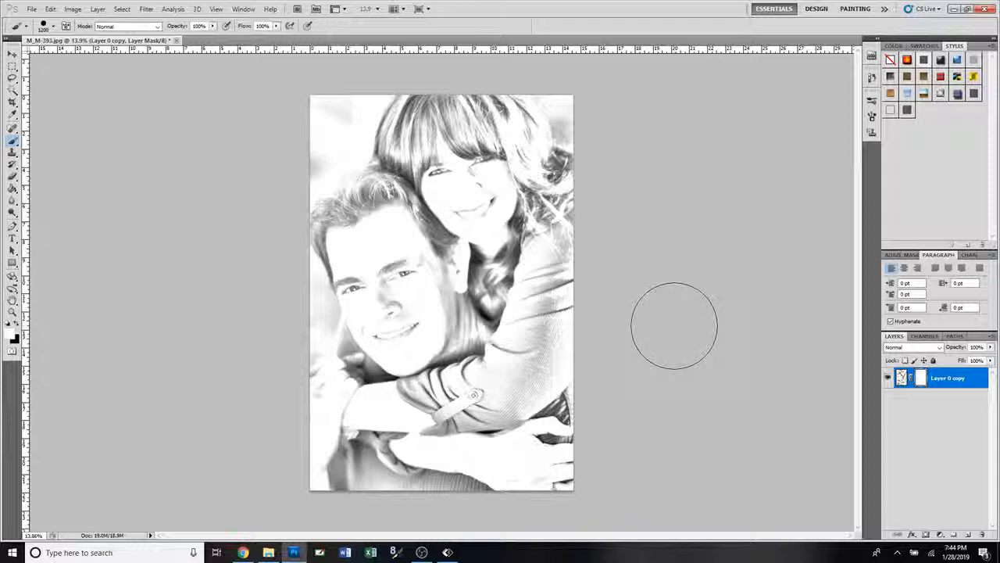
Sweep a large white brush across the mask to reveal the whole photo
left_click_drag(672, 325, 313, 481)
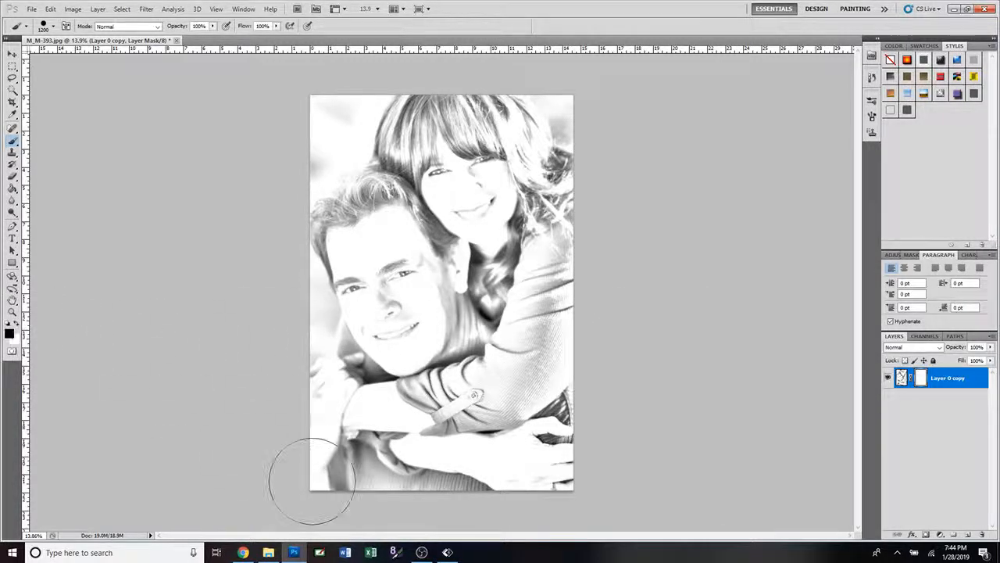